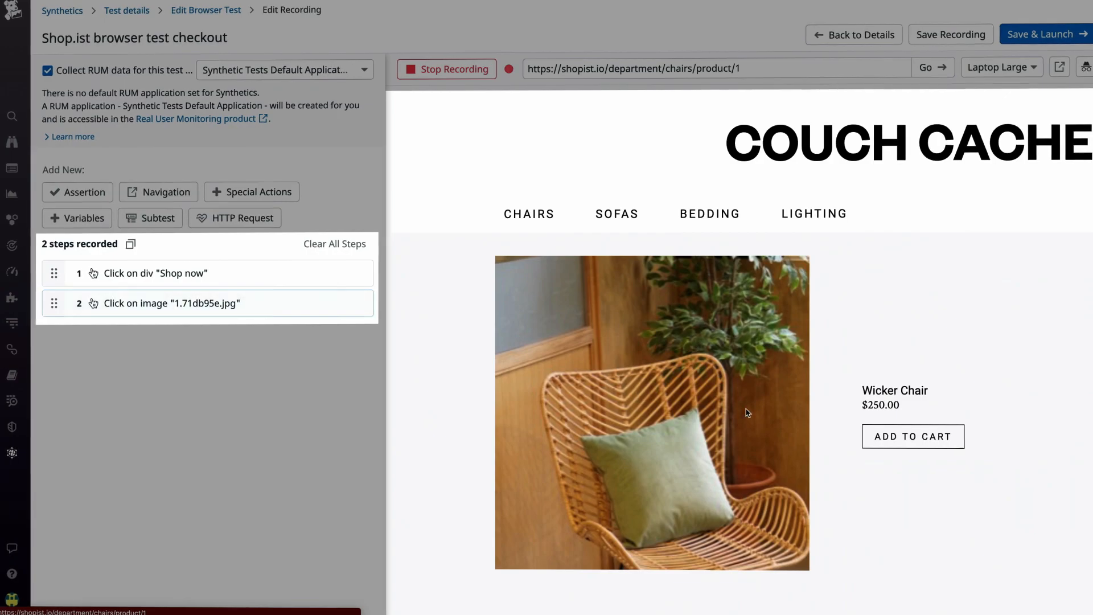
Step: Add the wicker chair to the cart and assert the checkout button's text contains CHECKOUT
click(954, 214)
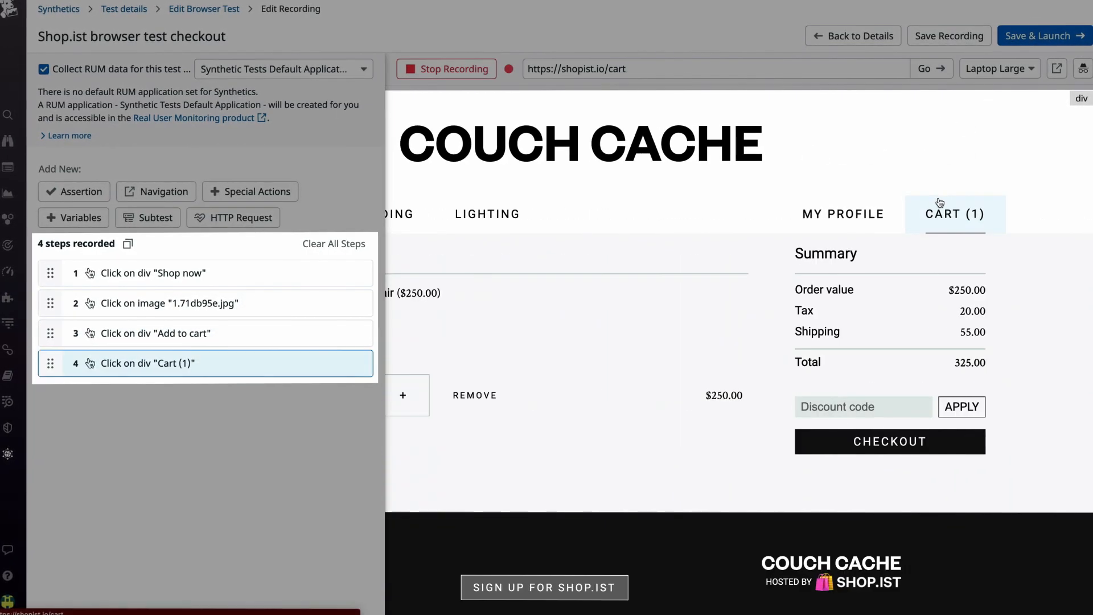
click(73, 191)
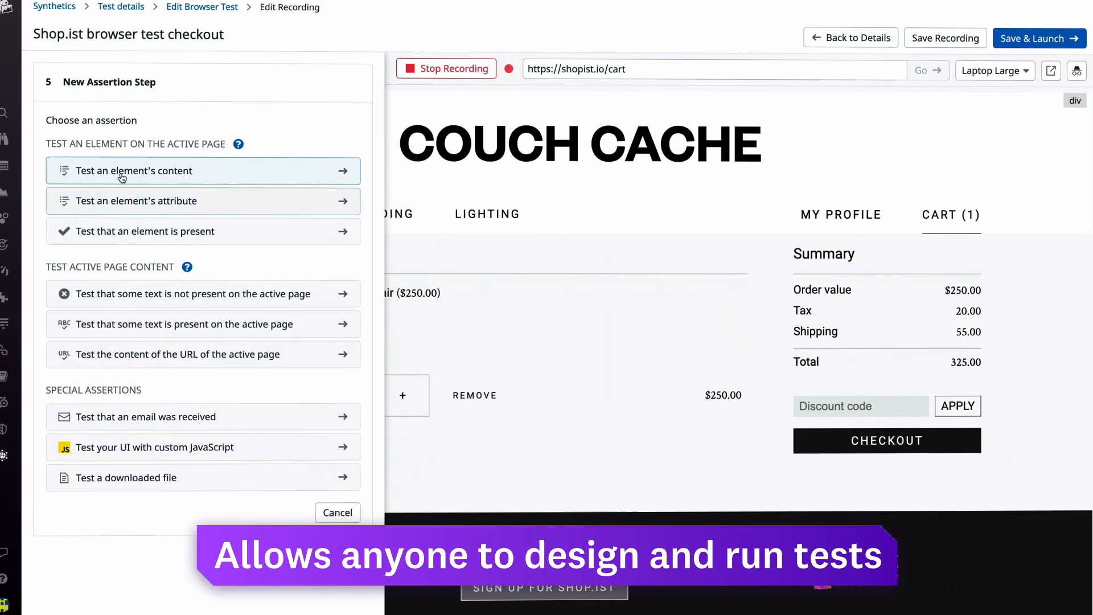
click(135, 171)
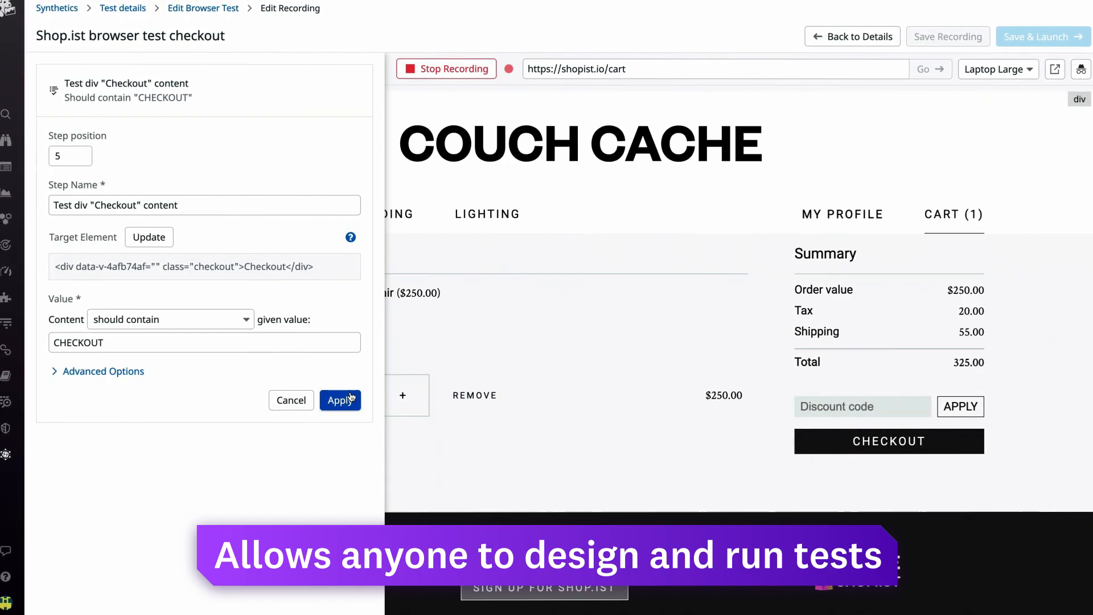
click(341, 400)
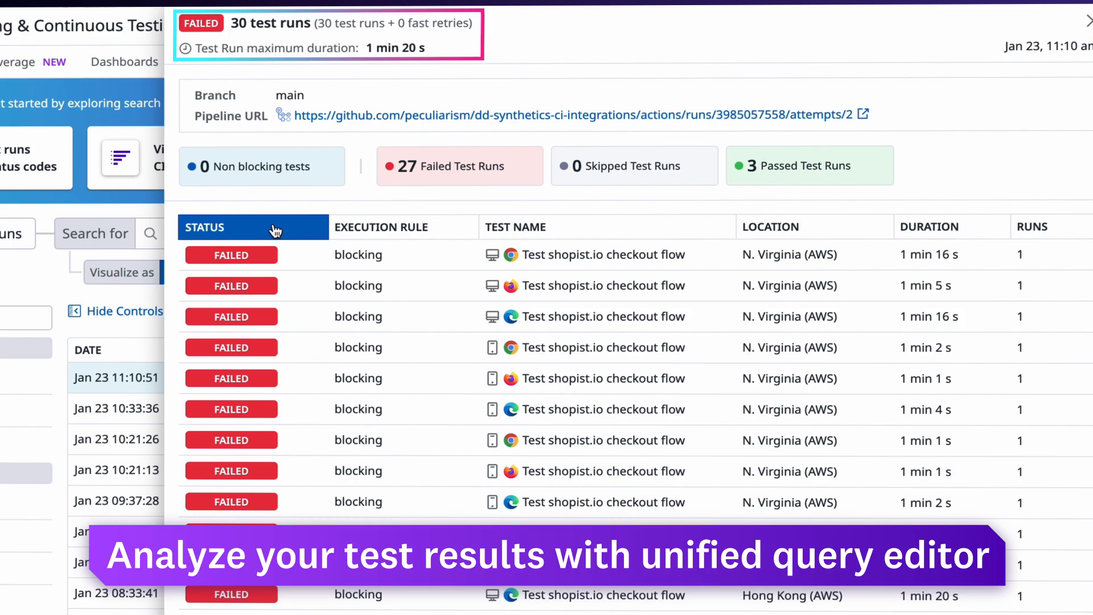
Step: Sort the failed batch's 30 checkout-flow test runs by status
click(204, 227)
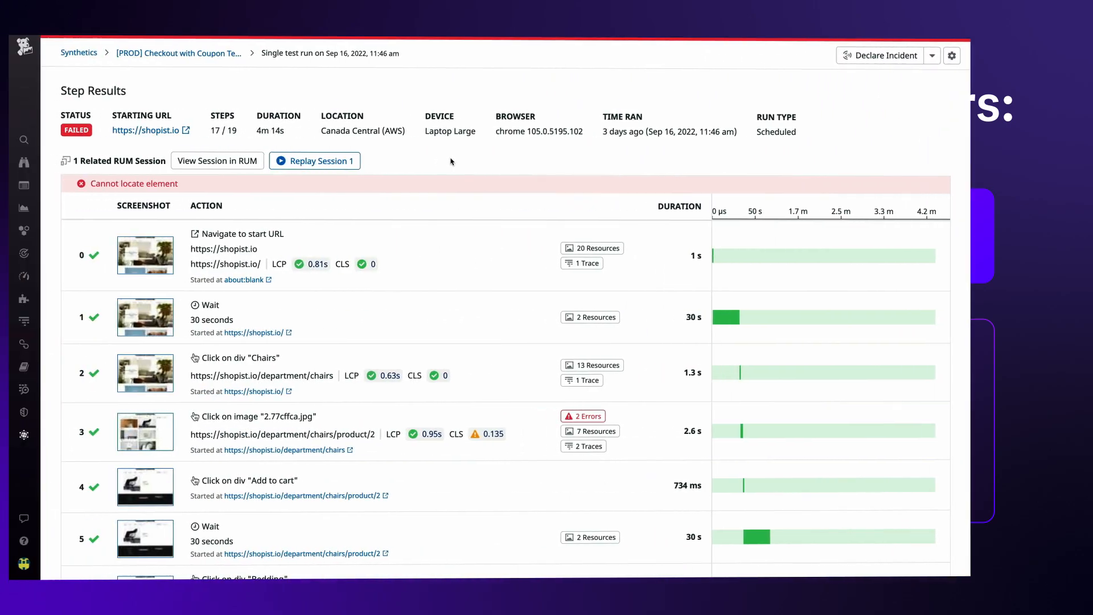
Step: Review the checkout step's errors, loaded resources and the trace for the 500 coupon request
scroll(down, 3)
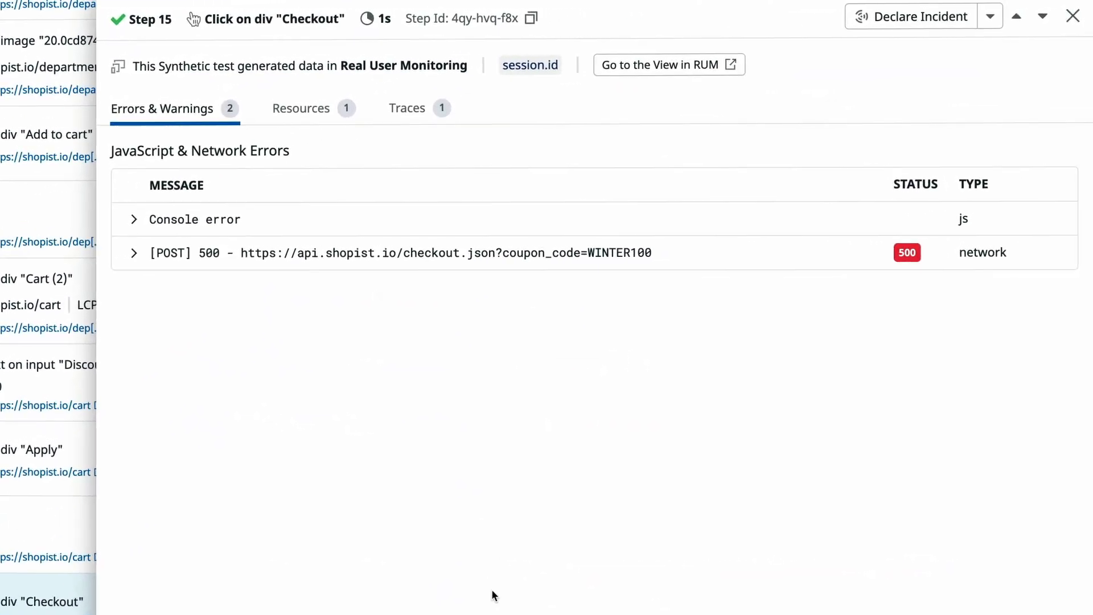
click(301, 108)
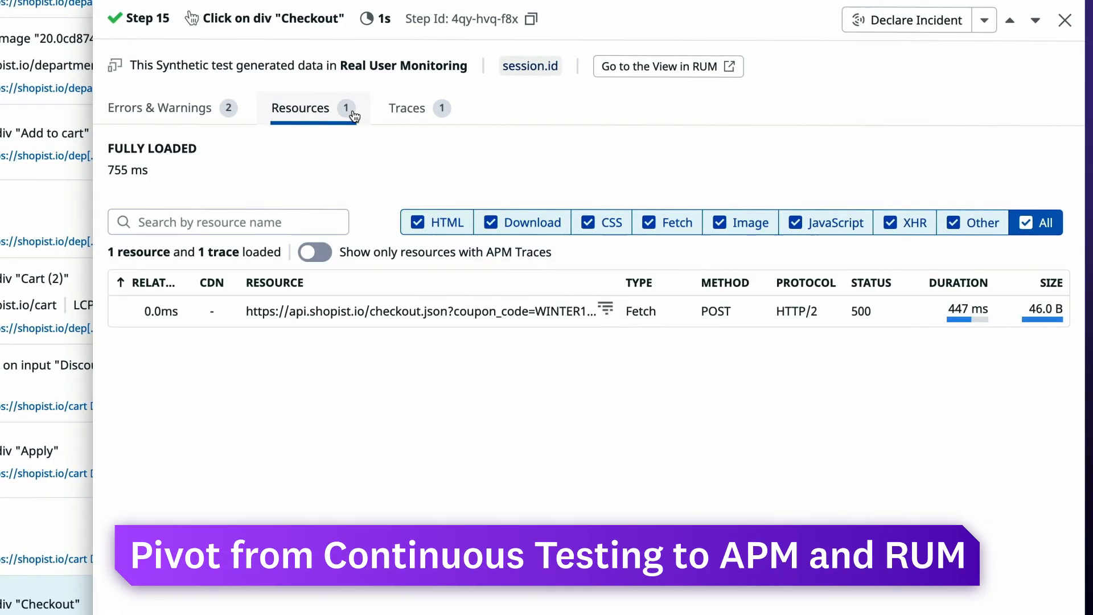
click(407, 109)
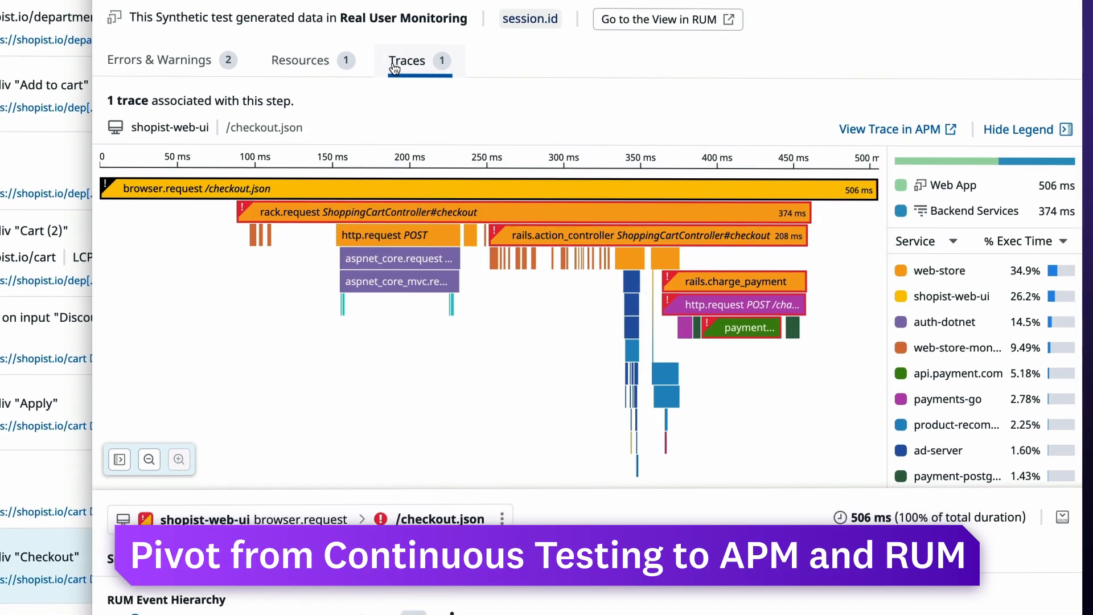
click(526, 217)
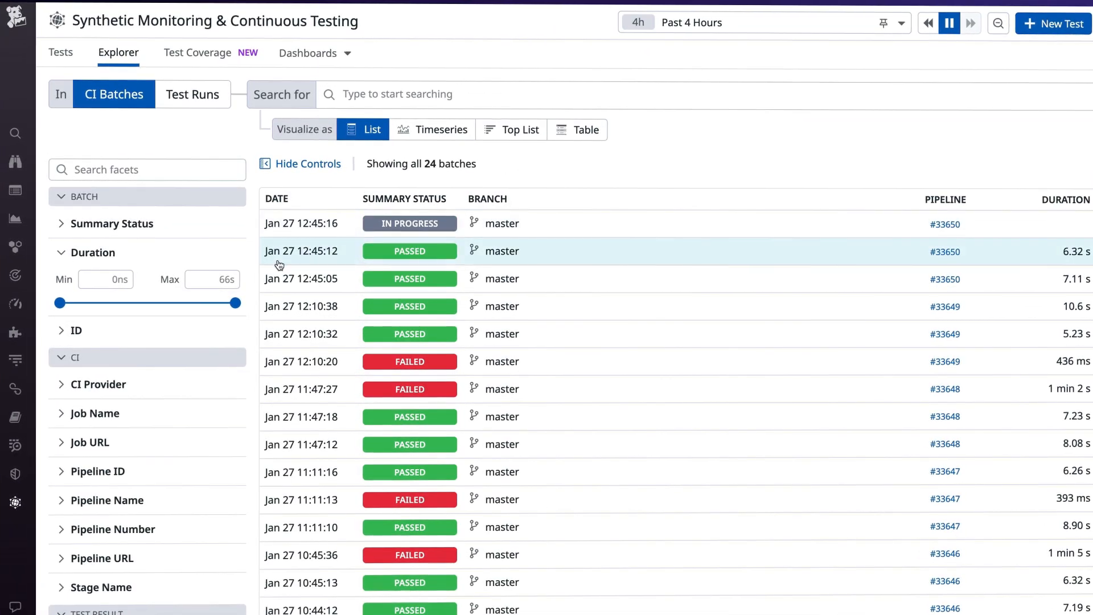
Step: Filter batches by duration 30 and show only the 42 failed Checkout with Coupon runs
text(30s)
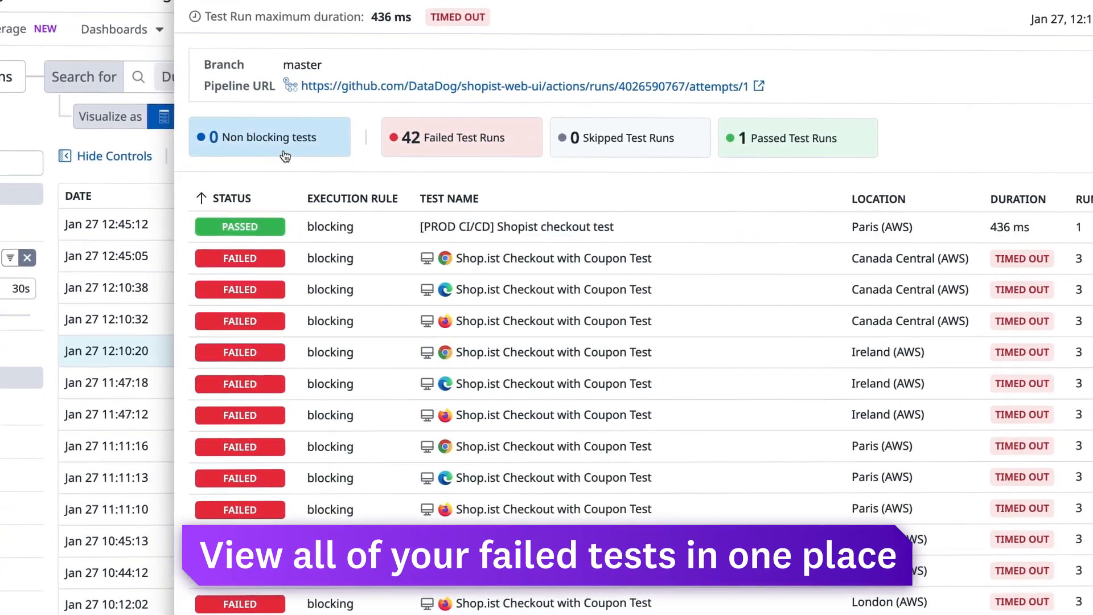
click(460, 138)
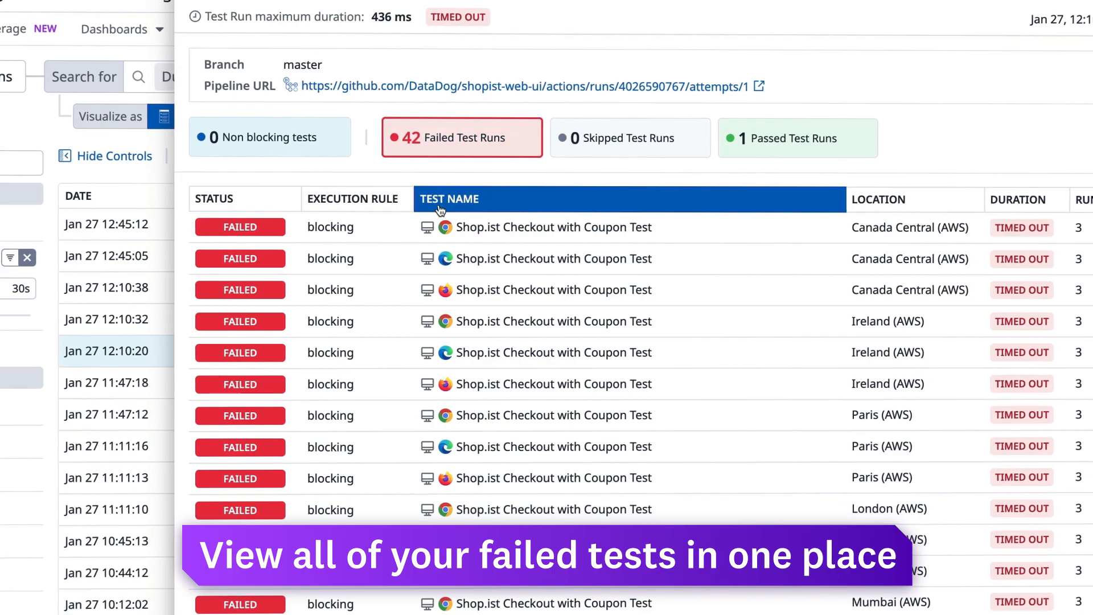